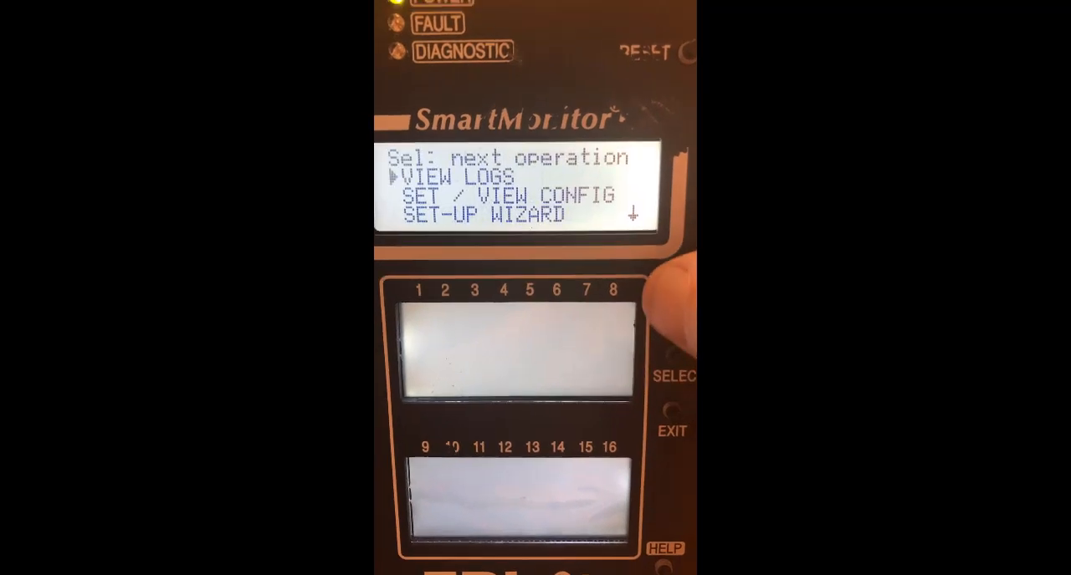
# Show the SmartMonitor's 'Sel: next operation' menu from the front panel.
pyautogui.click(672, 376)
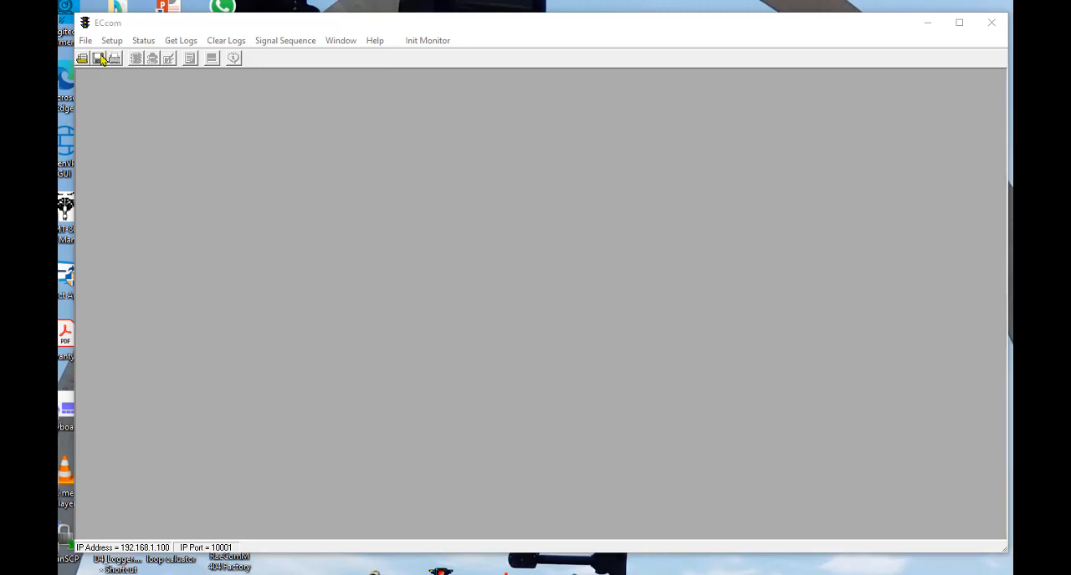
# Connect over the EIA-232 serial port on COM2 and acknowledge the monitor accepted the settings.
pyautogui.click(110, 41)
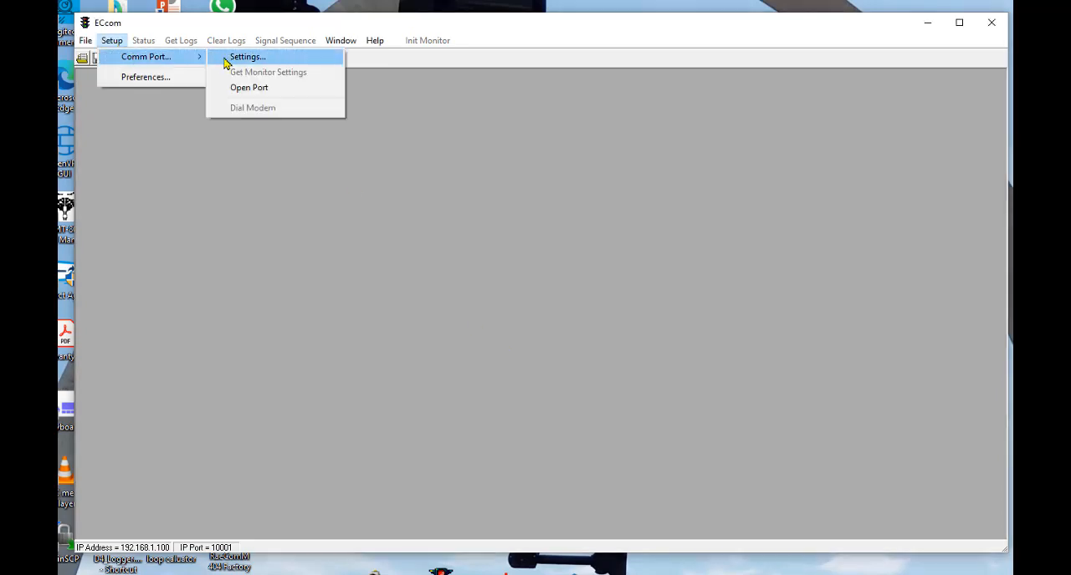
pyautogui.click(248, 56)
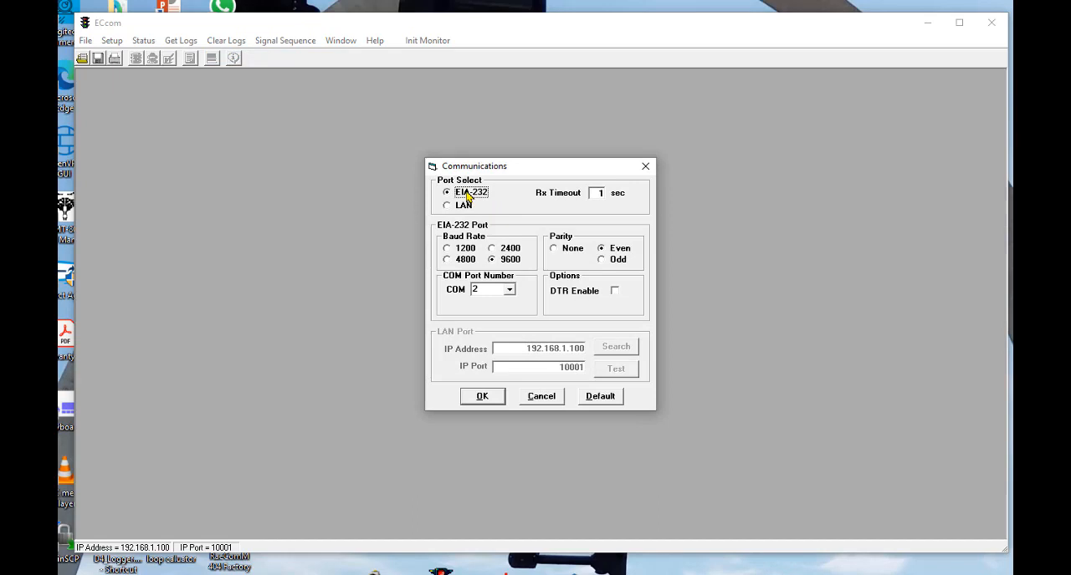
pyautogui.click(482, 395)
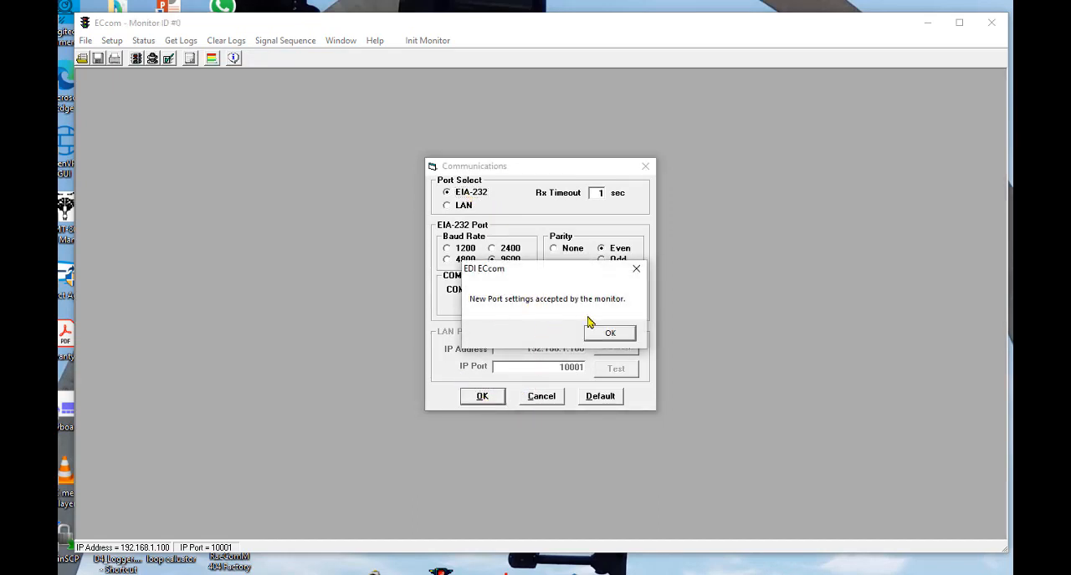
pyautogui.click(609, 332)
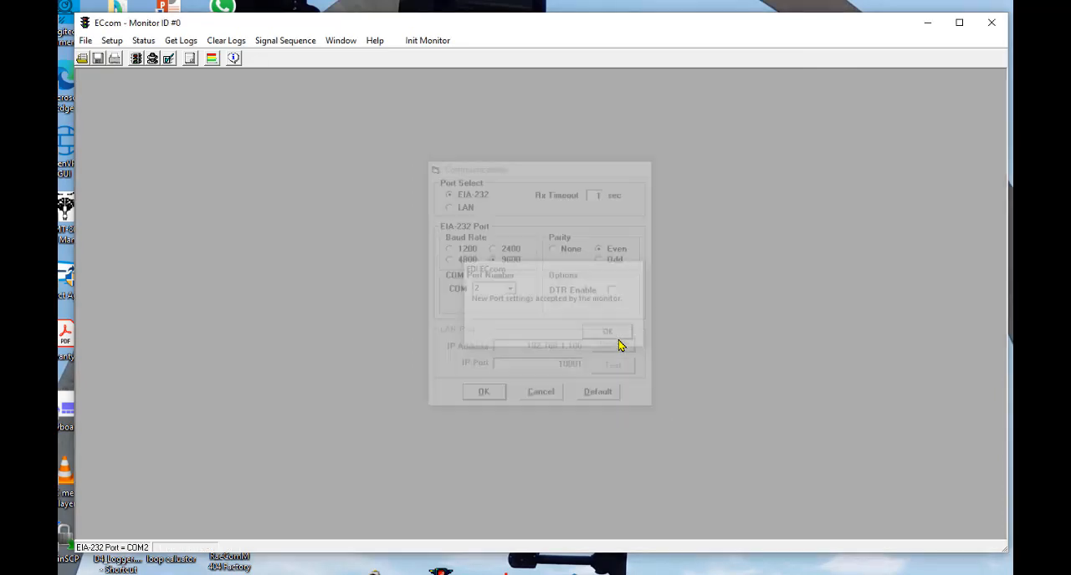
pyautogui.click(607, 331)
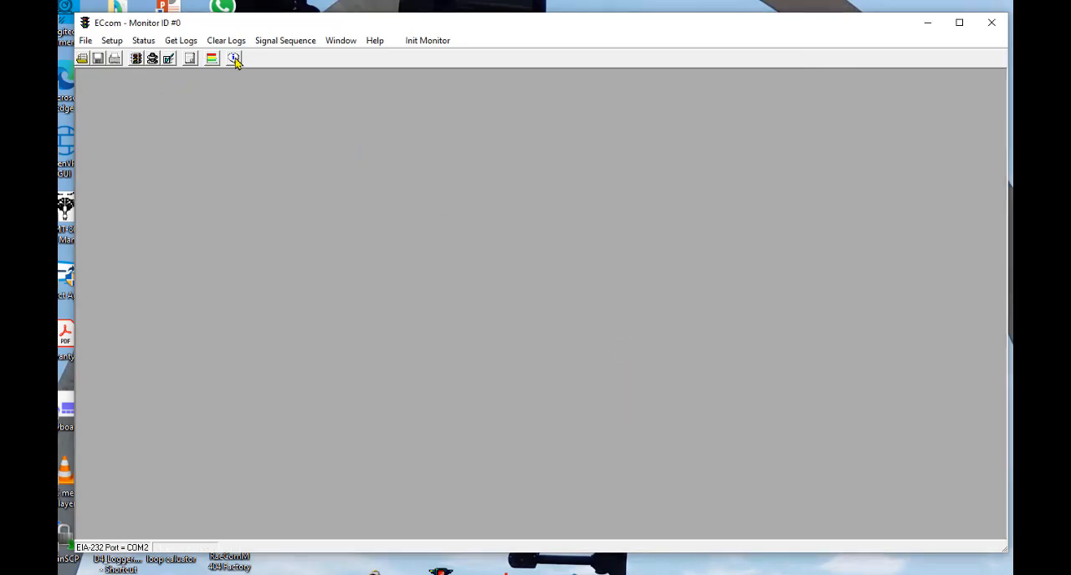
# Check About Monitor to confirm the current firmware version is 7.3.
pyautogui.click(234, 56)
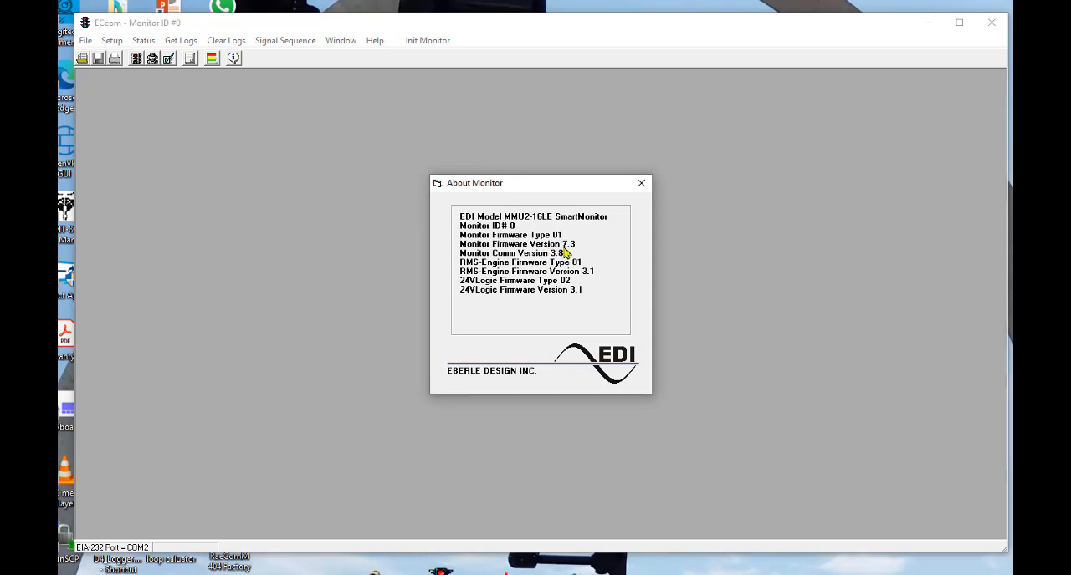
pyautogui.moveTo(573, 253)
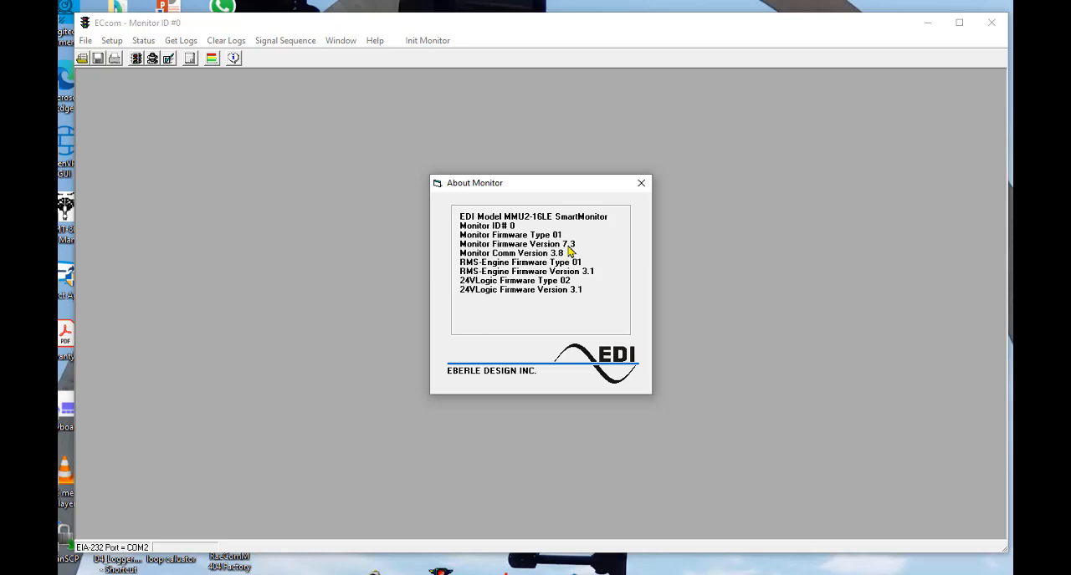
pyautogui.click(640, 183)
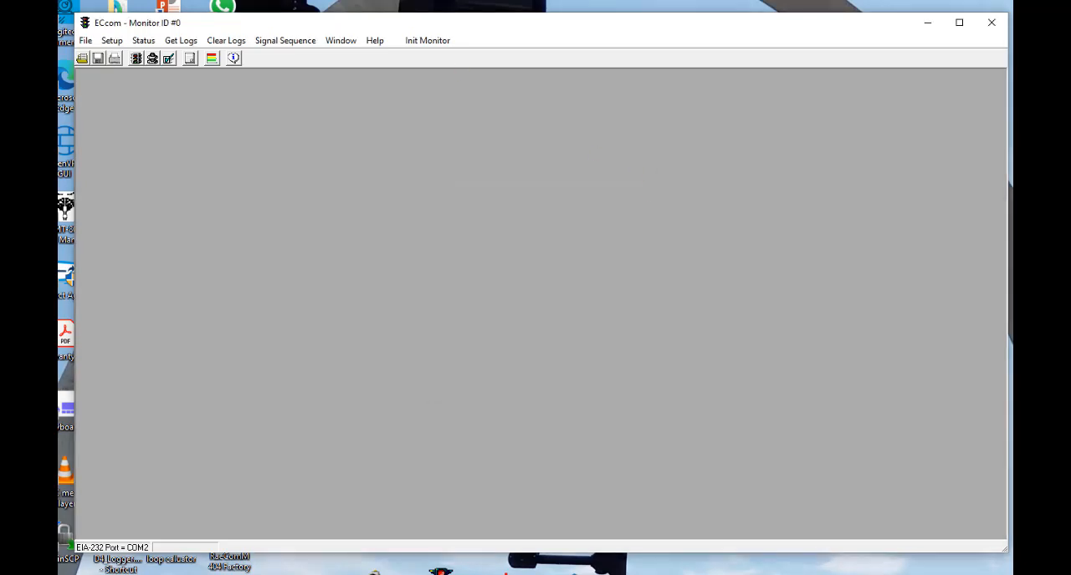
# Start the Firmware Update operation from Help, bringing up its caution warning.
pyautogui.click(375, 40)
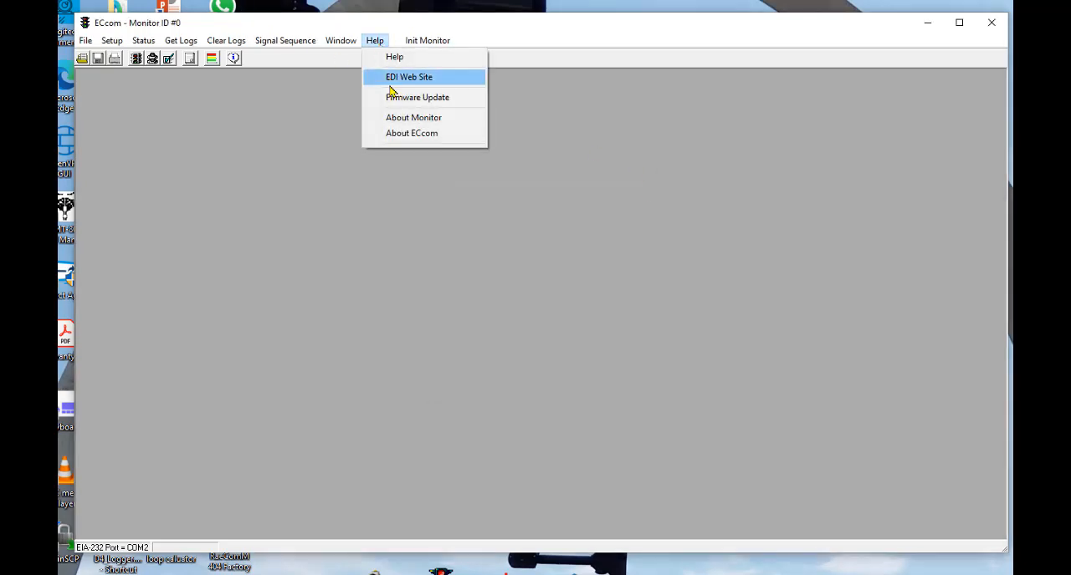
pyautogui.click(418, 97)
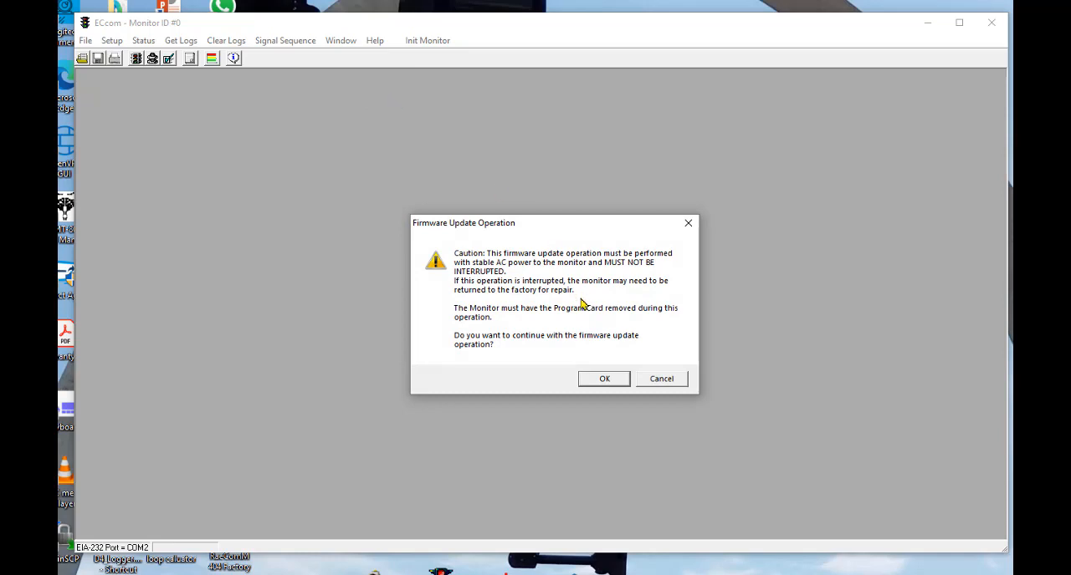
pyautogui.moveTo(468, 261)
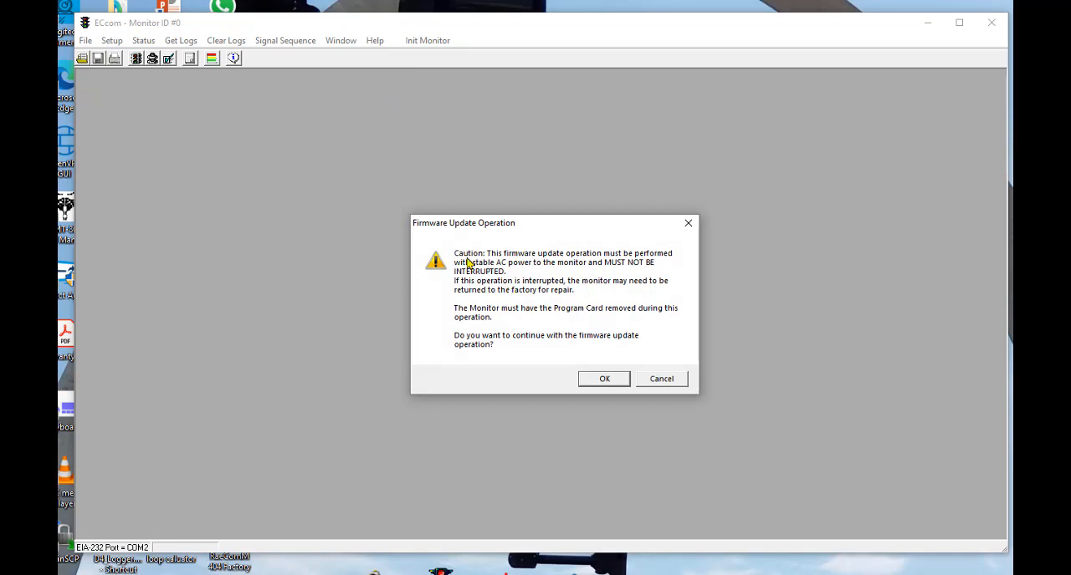
pyautogui.moveTo(613, 328)
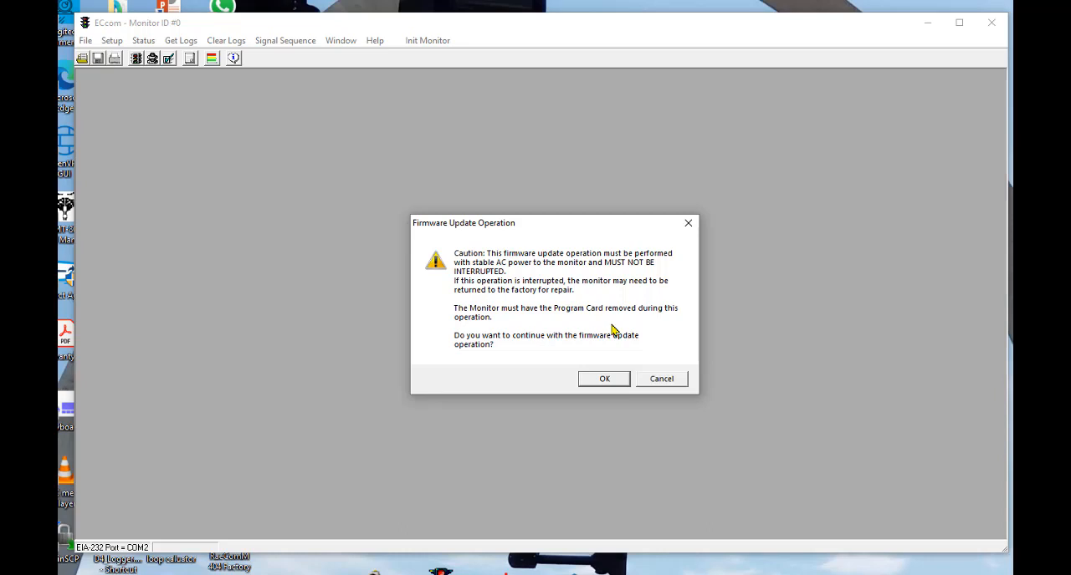
pyautogui.moveTo(597, 324)
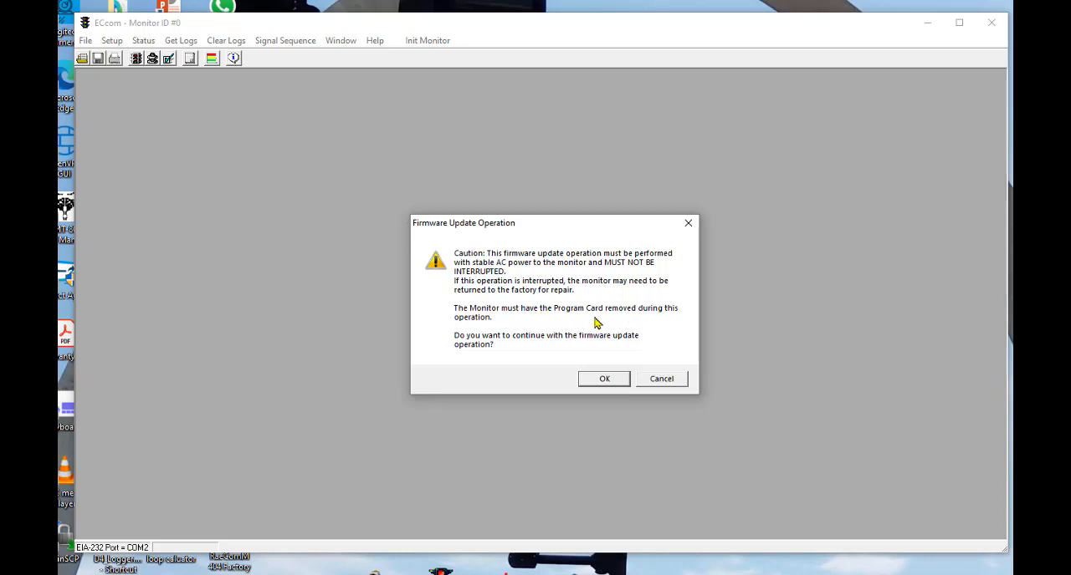
pyautogui.moveTo(595, 323)
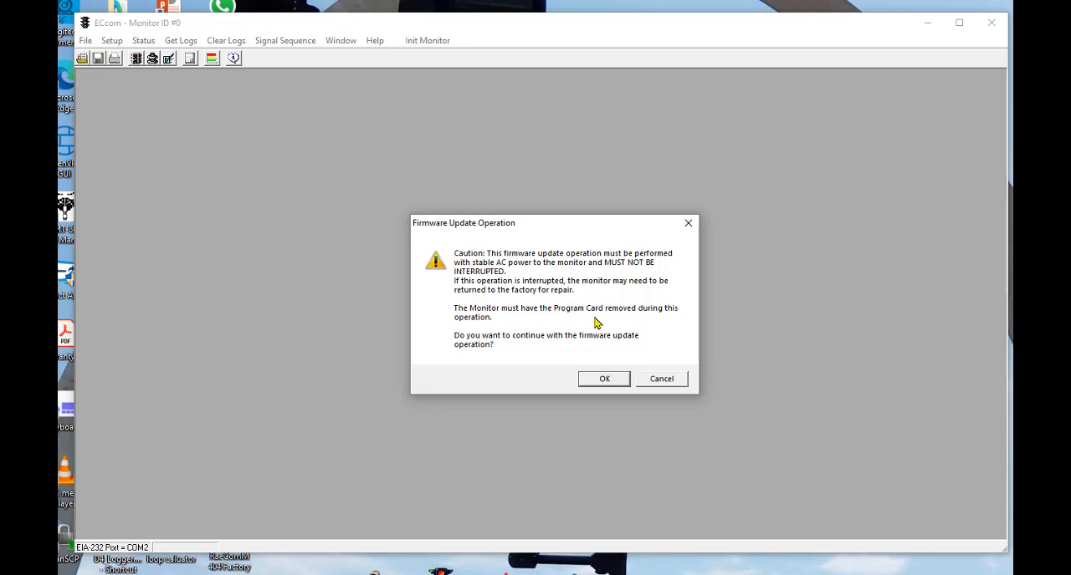
pyautogui.moveTo(572, 388)
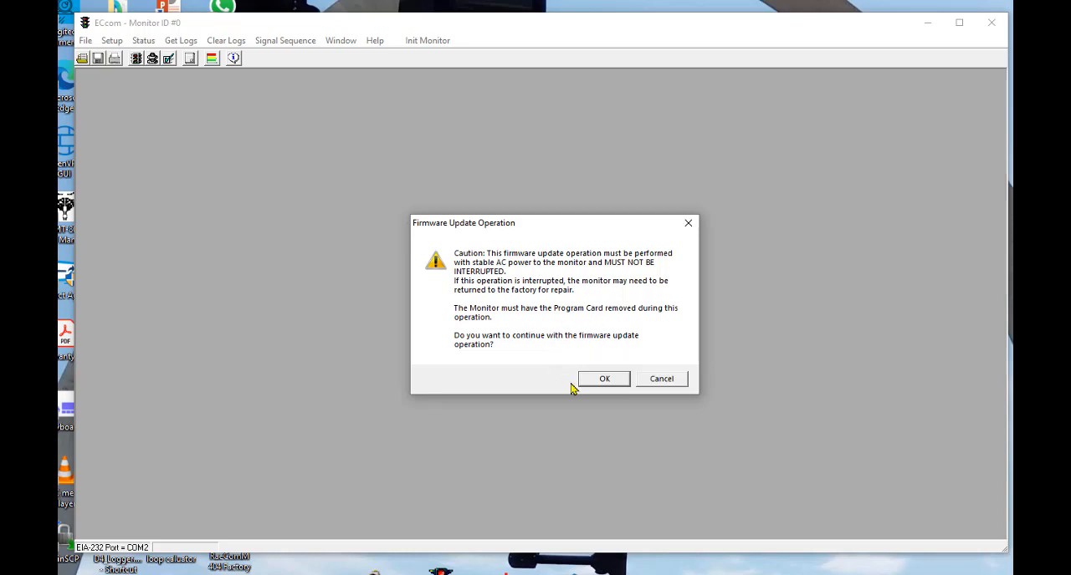
# Continue the update and load 16mi0174 (EA85).hex from C:\temp\bob.
pyautogui.click(604, 379)
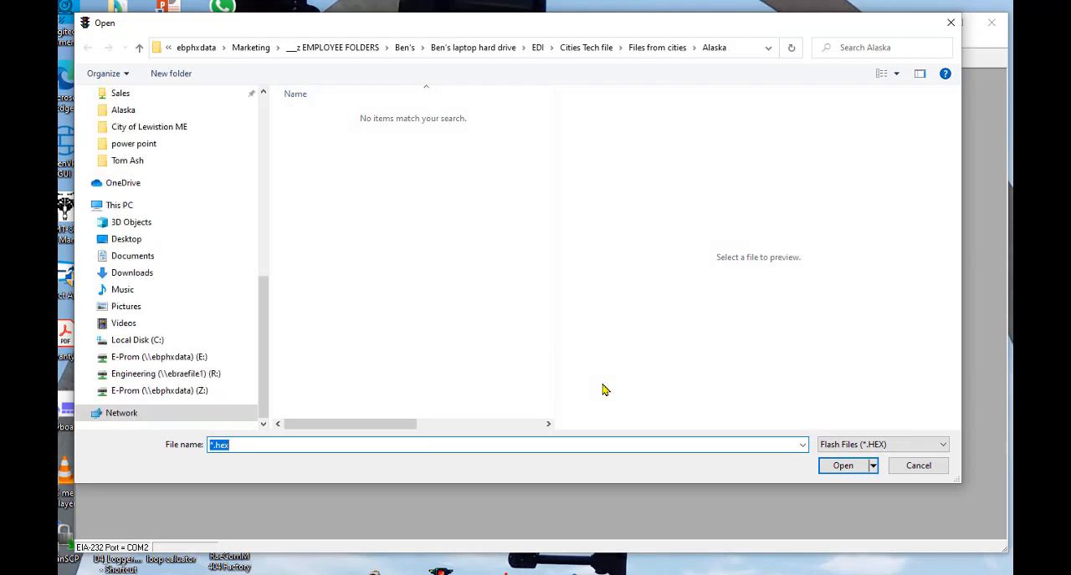
pyautogui.moveTo(442, 171)
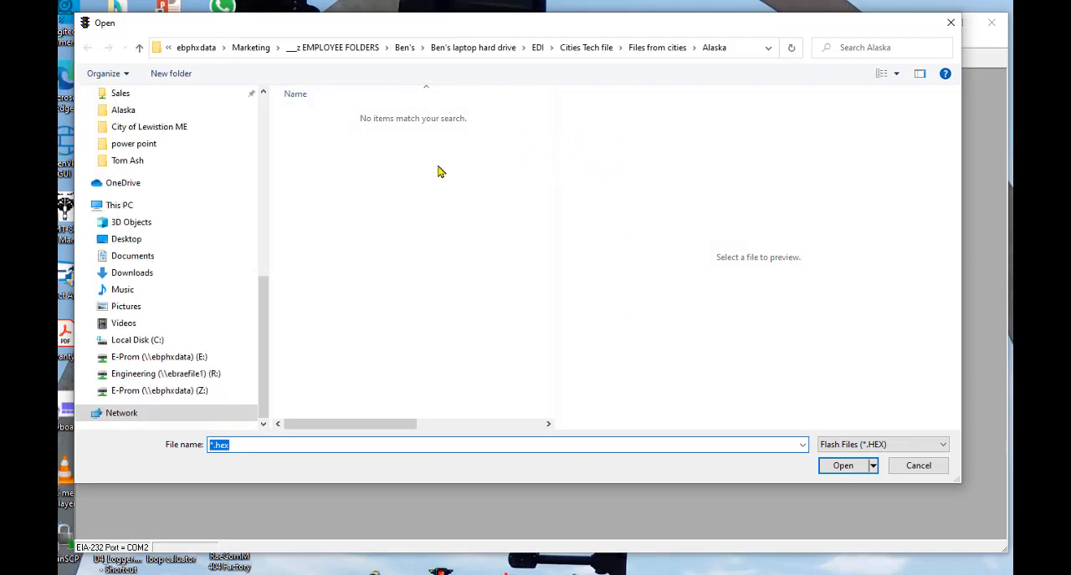
pyautogui.moveTo(693, 187)
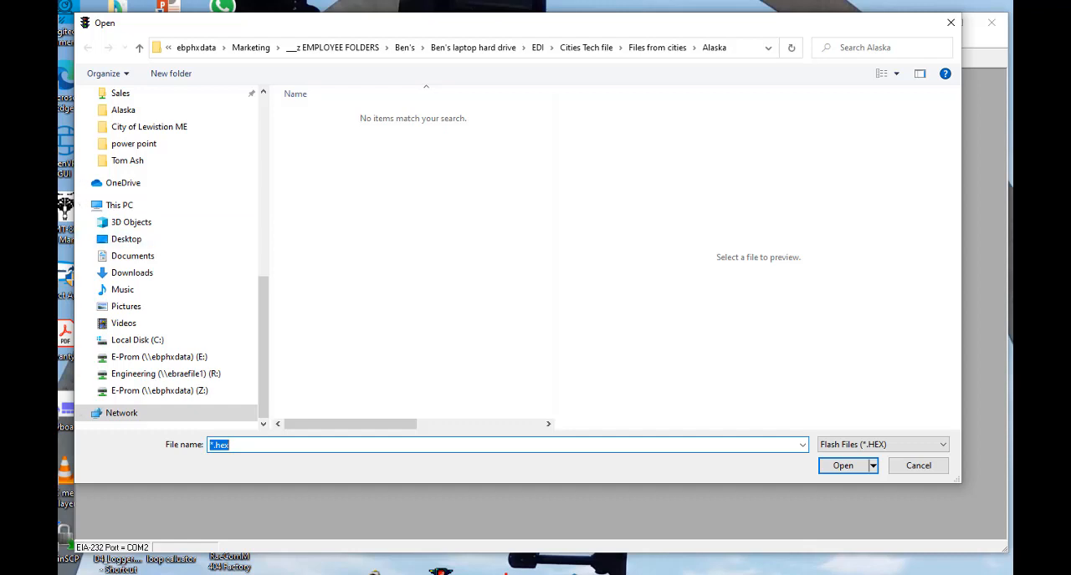
pyautogui.click(137, 342)
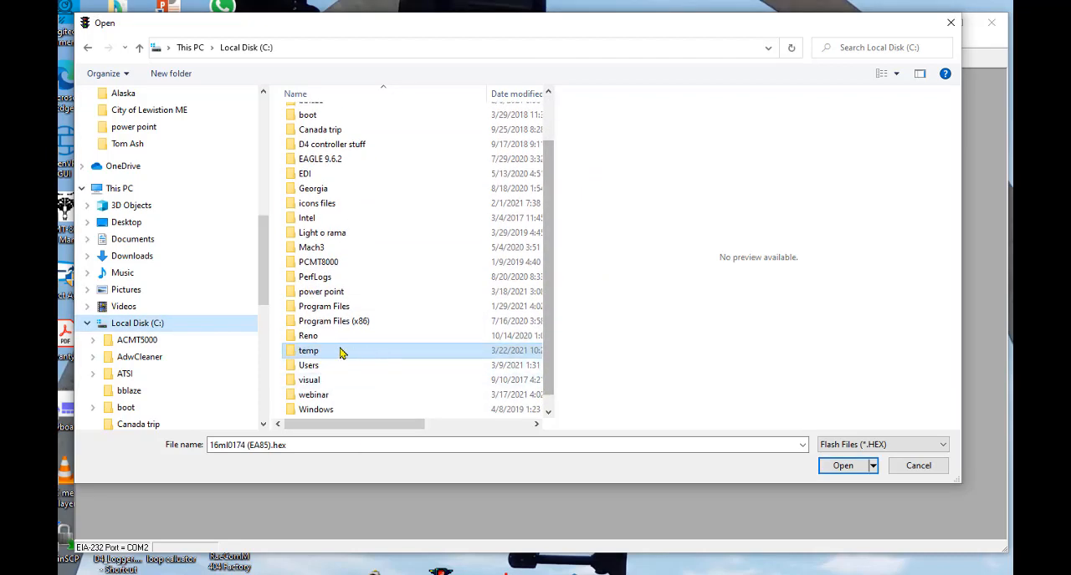
pyautogui.doubleClick(307, 351)
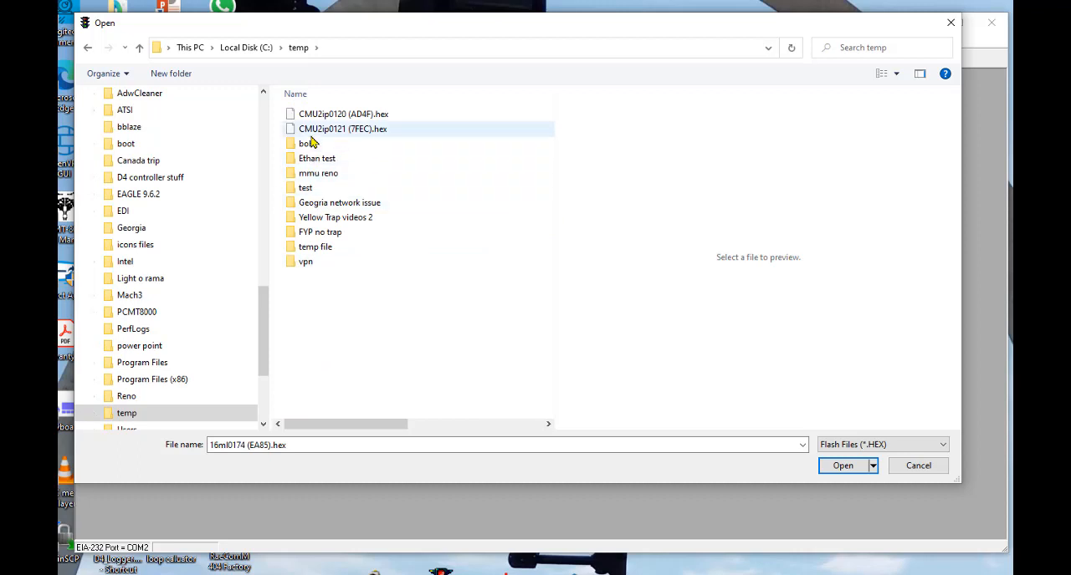
pyautogui.doubleClick(308, 144)
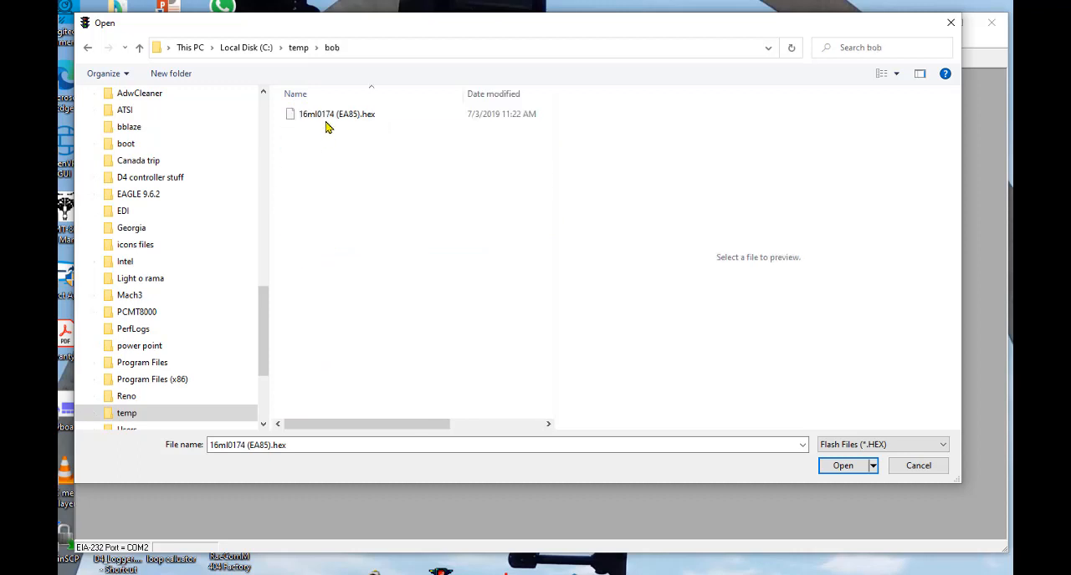
pyautogui.moveTo(334, 117)
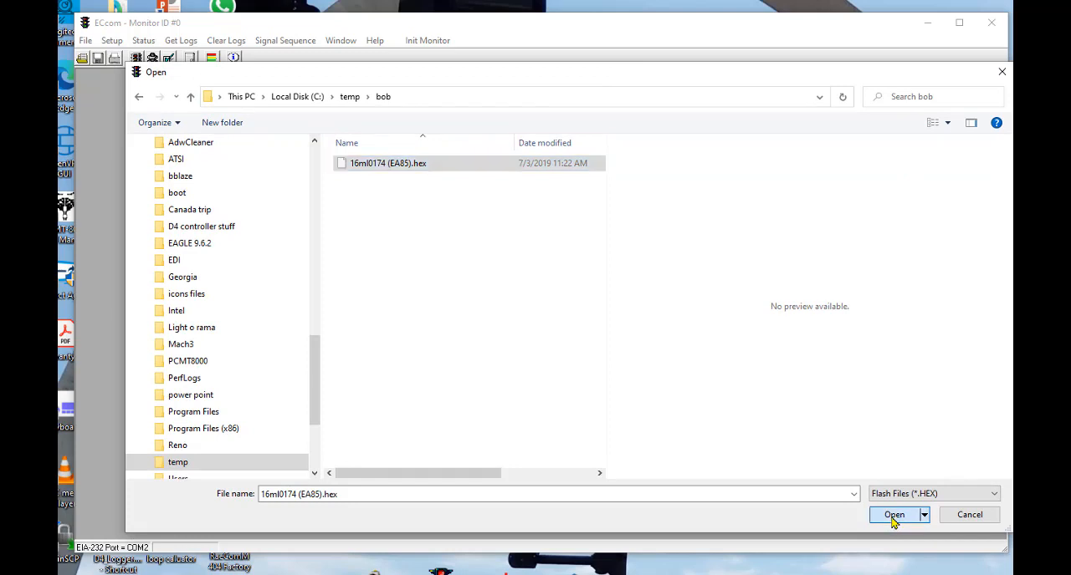
pyautogui.click(894, 515)
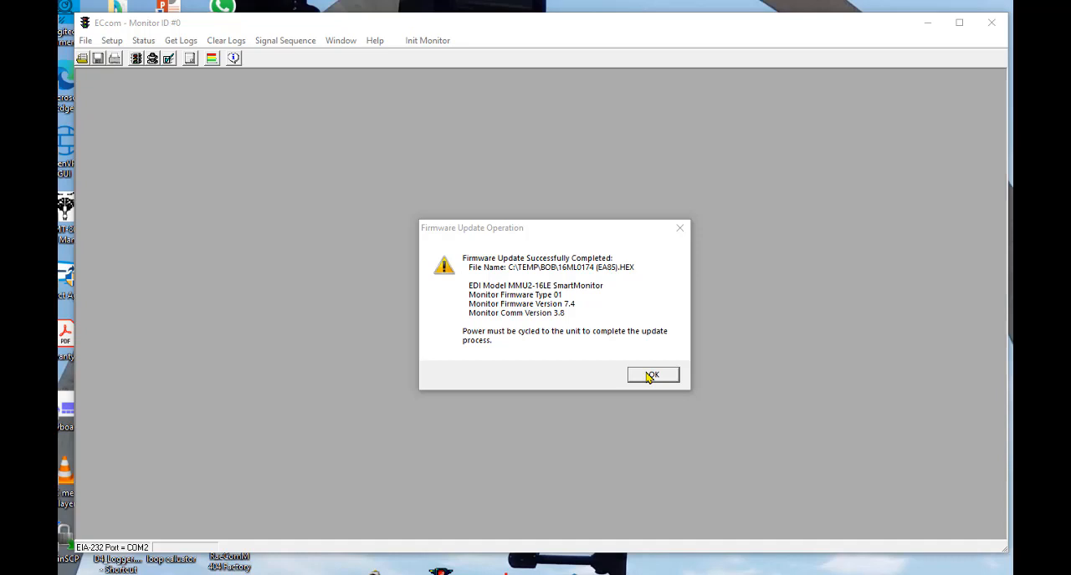
# Dismiss the completion notice and confirm About Monitor reports firmware version 7.4.
pyautogui.click(652, 374)
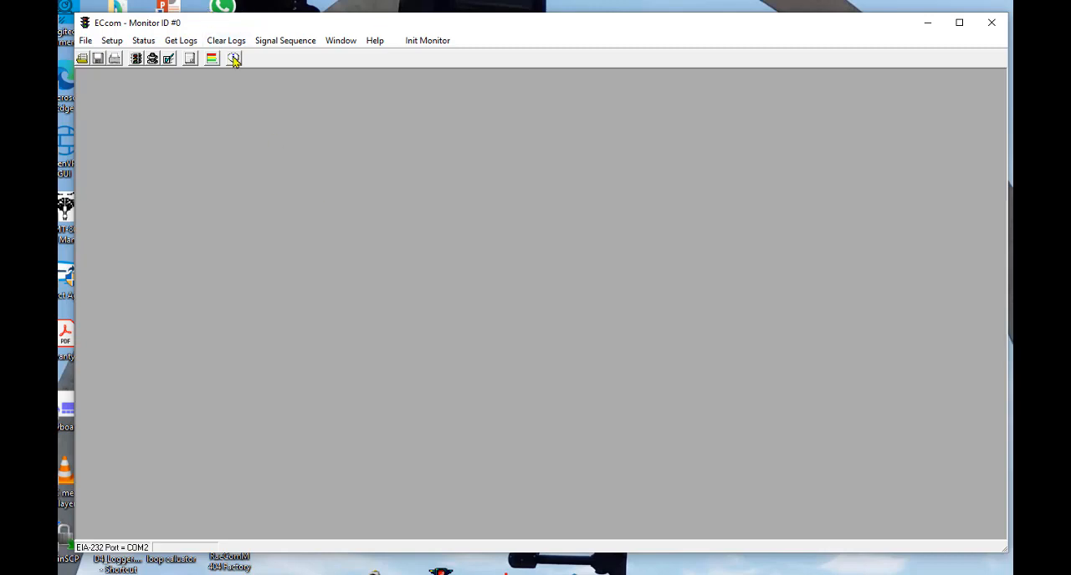
pyautogui.click(235, 57)
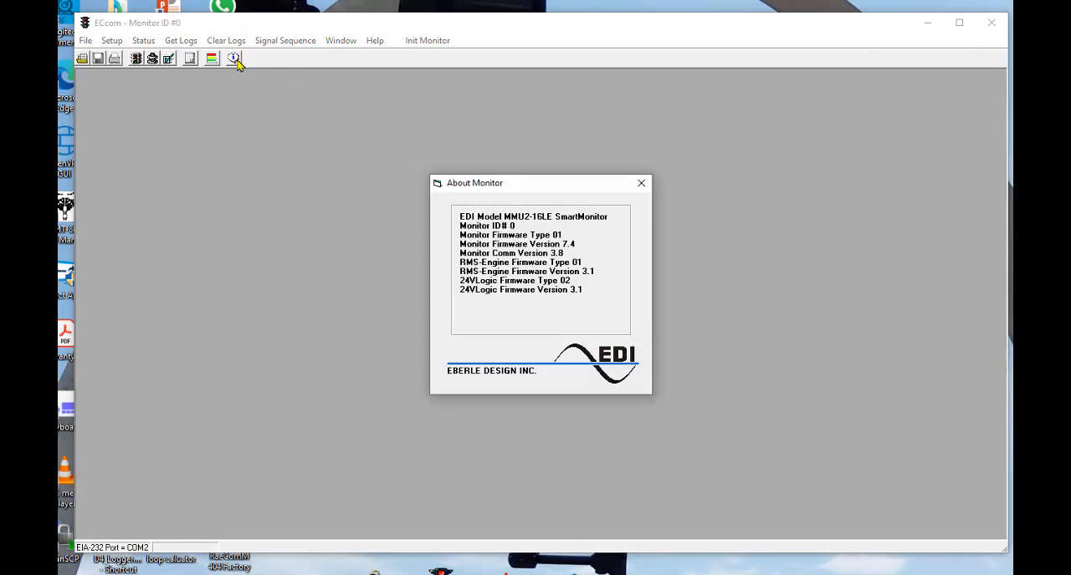
pyautogui.moveTo(582, 256)
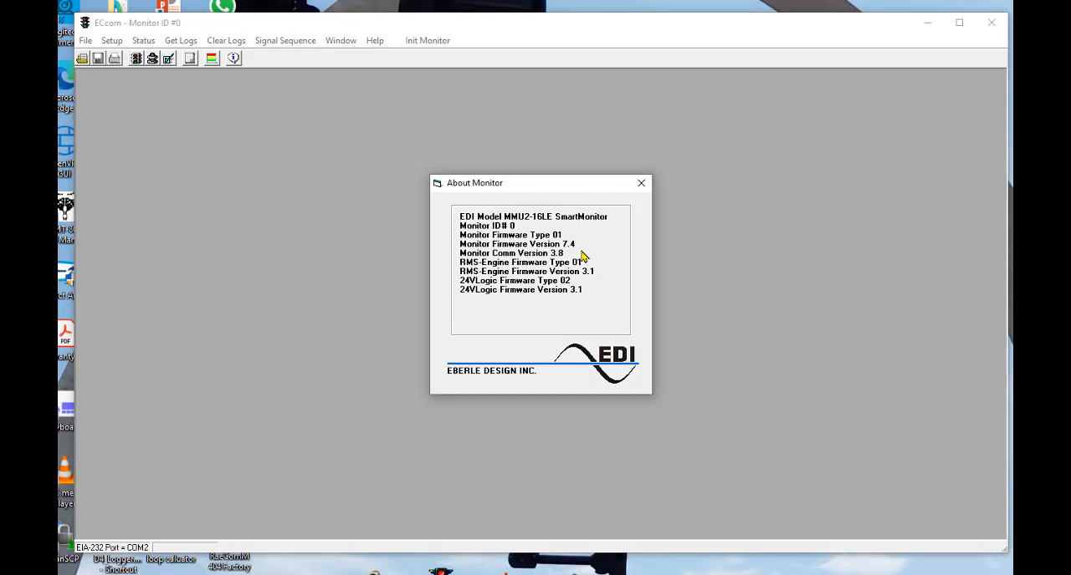
pyautogui.moveTo(584, 258)
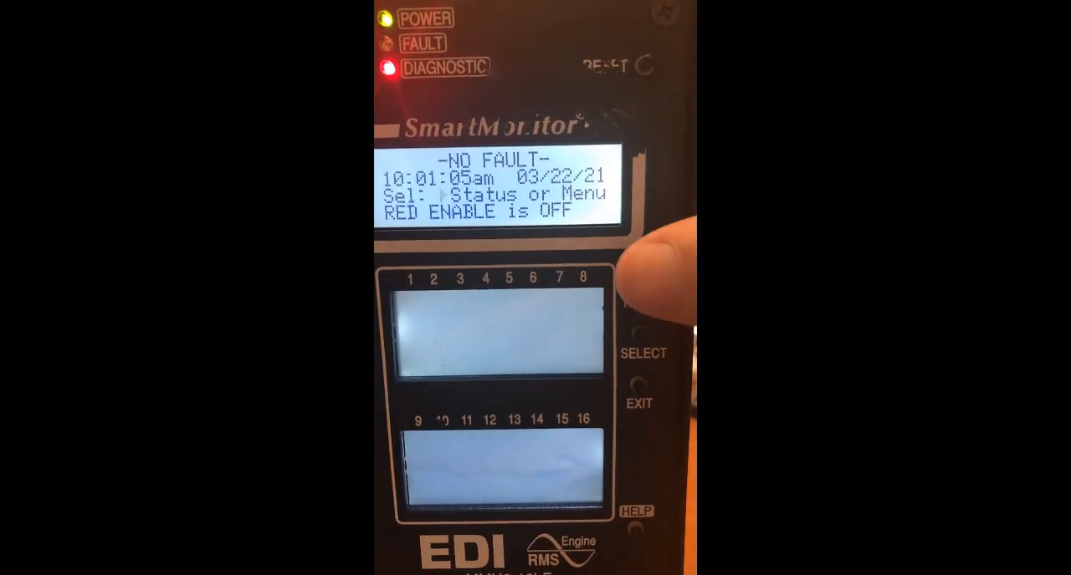
# Show the Set / View Config list on the SmartMonitor front panel after the update.
pyautogui.click(642, 336)
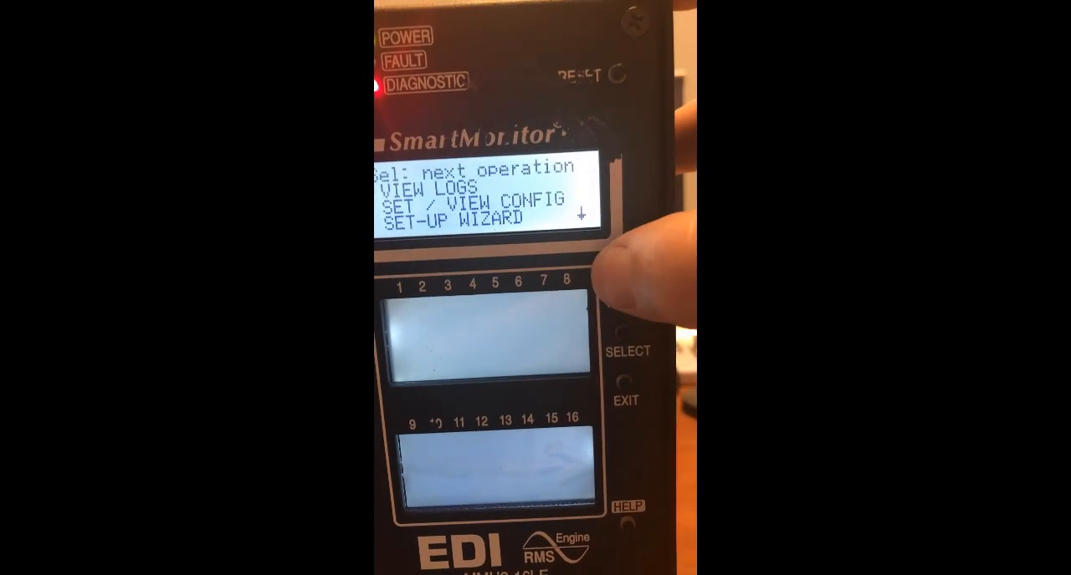
pyautogui.click(624, 334)
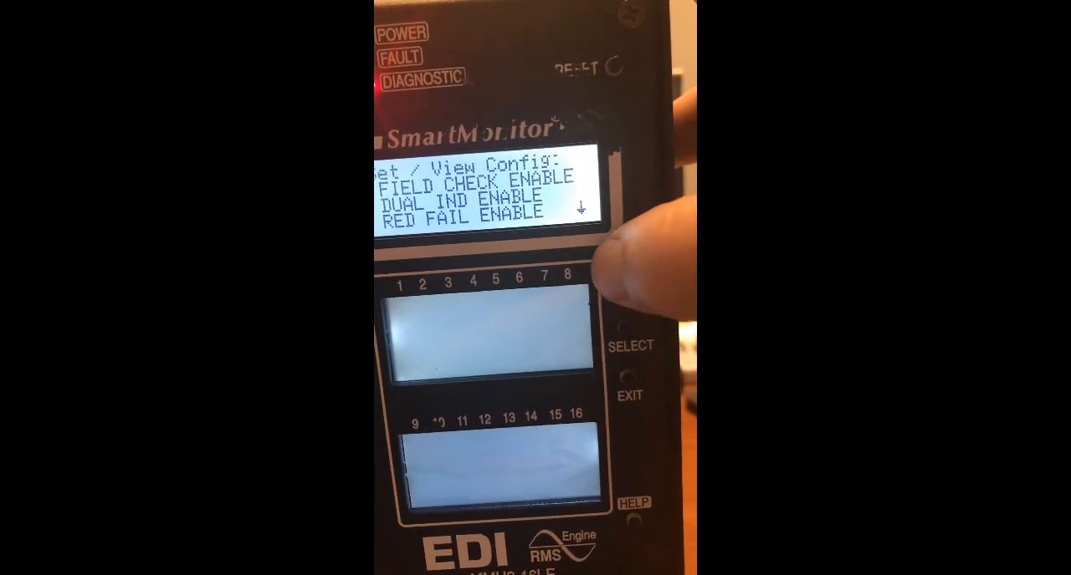